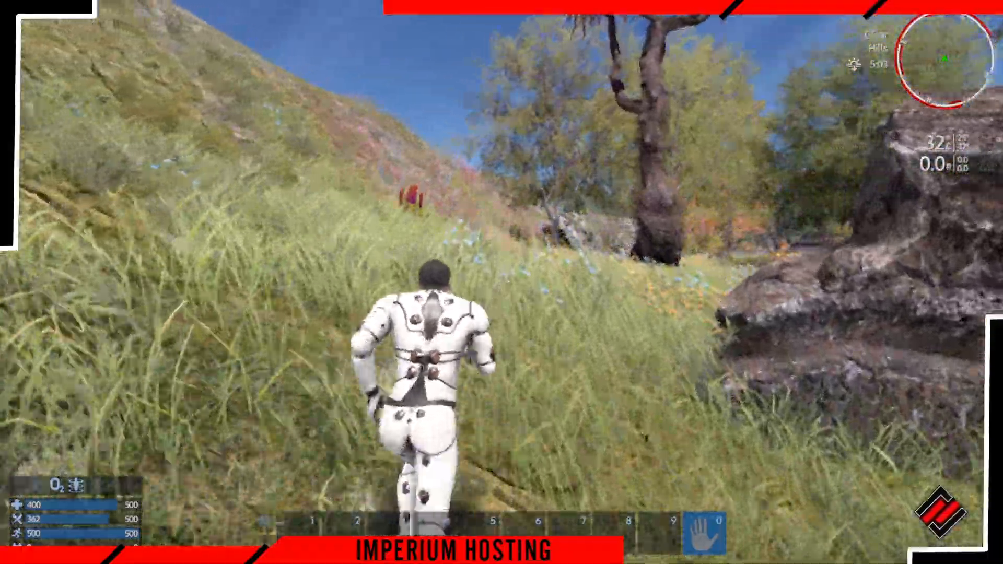
# Leave the Empyrion game session and return to the TCAdmin Demo_User home page.
pyautogui.press('w')
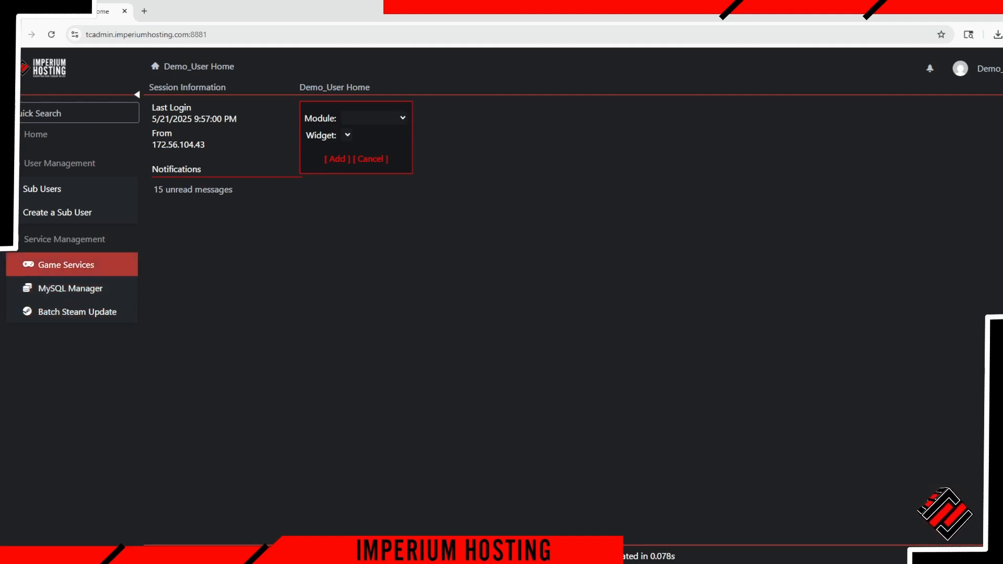
# Stop the Empyrion server from its Game Services management page.
pyautogui.click(66, 264)
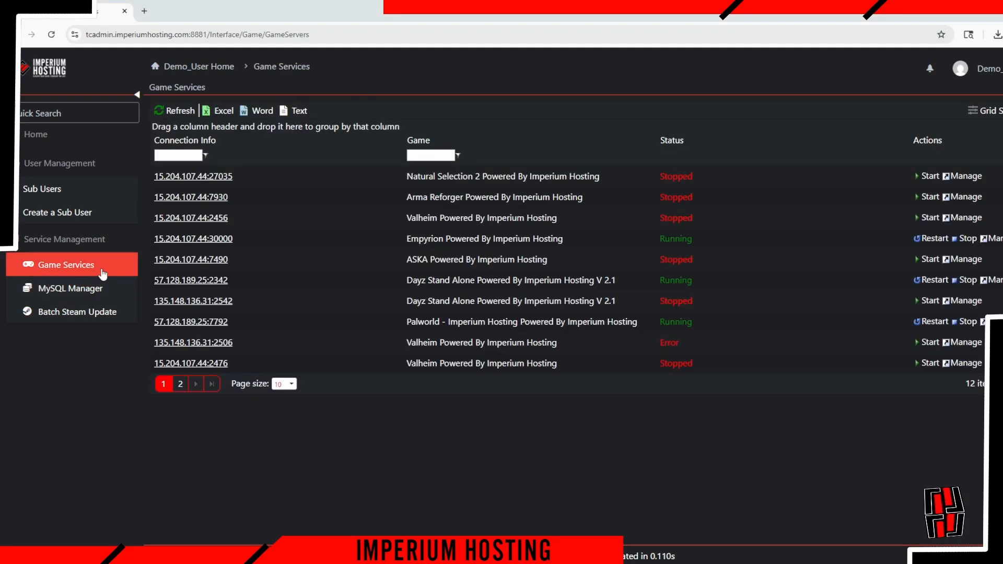
pyautogui.moveTo(193, 244)
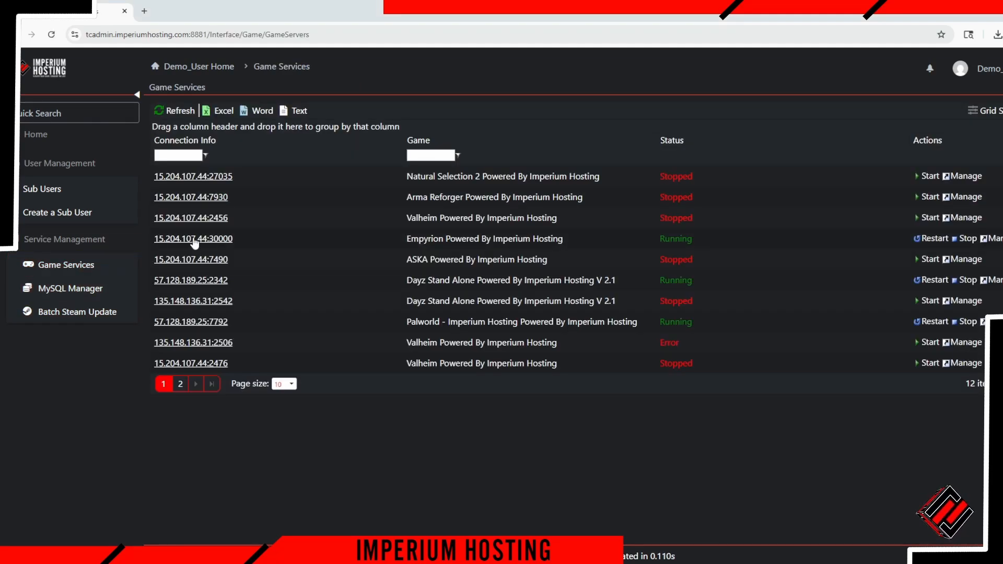
pyautogui.click(193, 238)
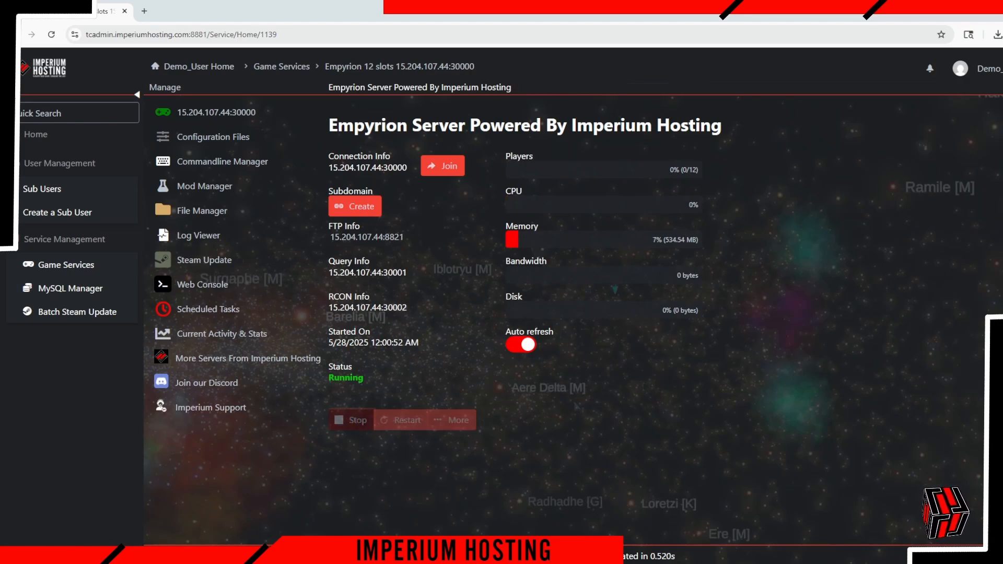
pyautogui.click(351, 420)
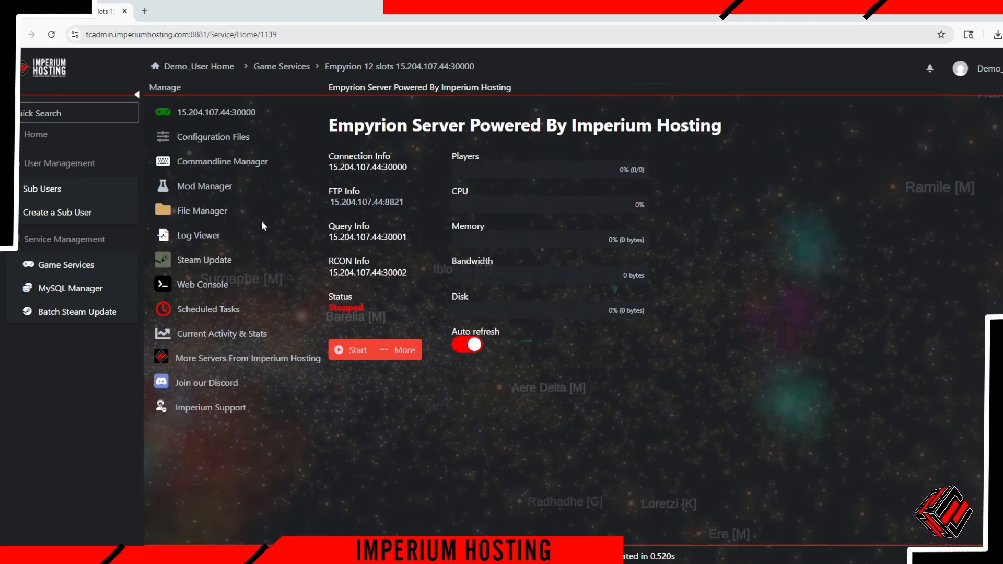
# Install Reforged Eden 2 from the Mod Manager and confirm the installation.
pyautogui.click(206, 186)
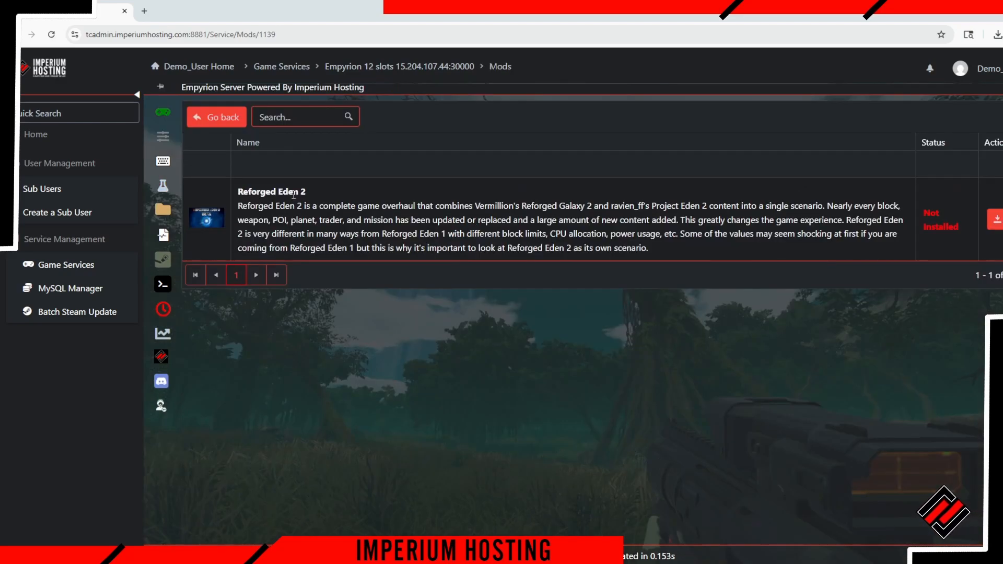
pyautogui.click(991, 219)
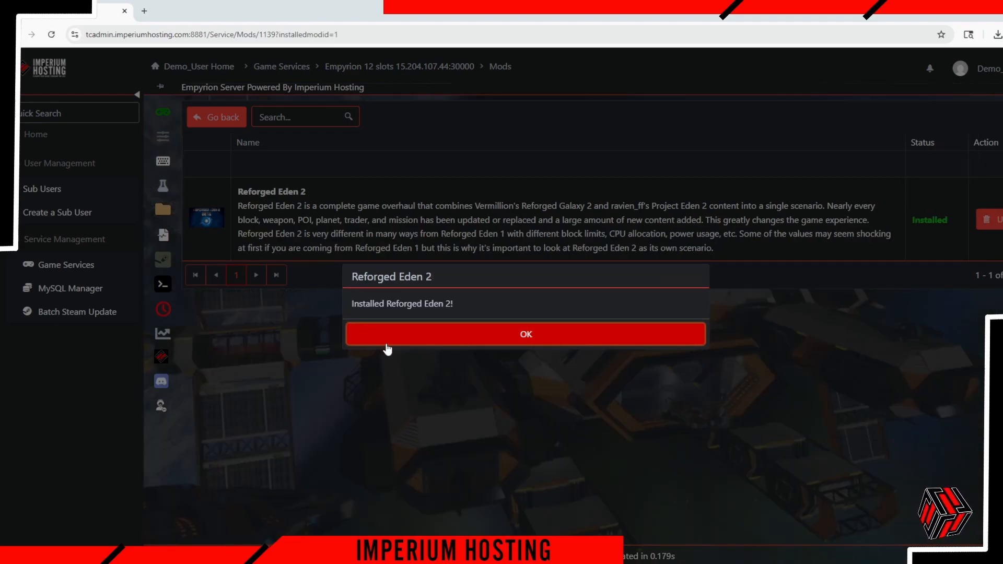
pyautogui.click(524, 333)
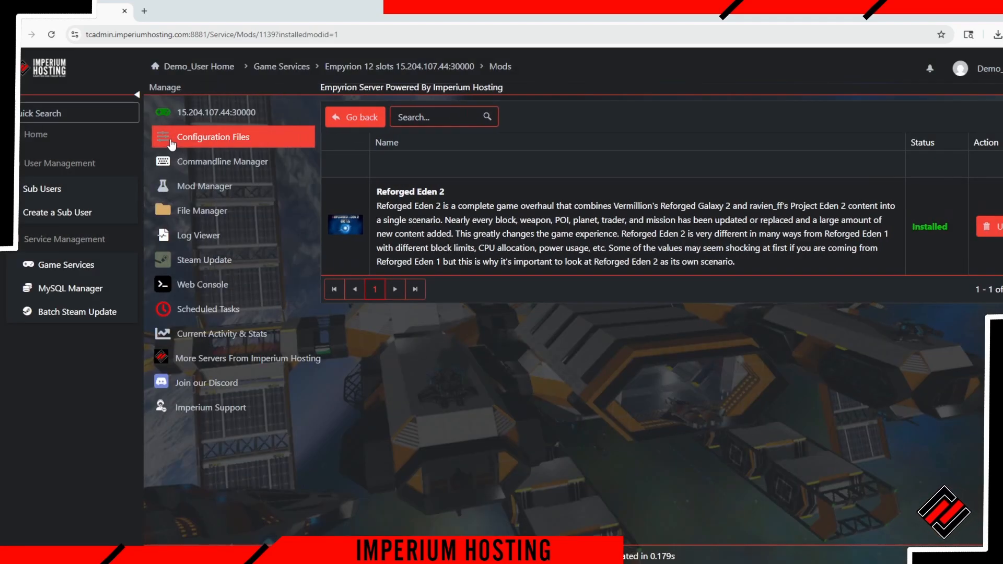
# Change GameName in EmpyrionConfig.yaml from DediGame to ImperiumHosting.
pyautogui.click(213, 137)
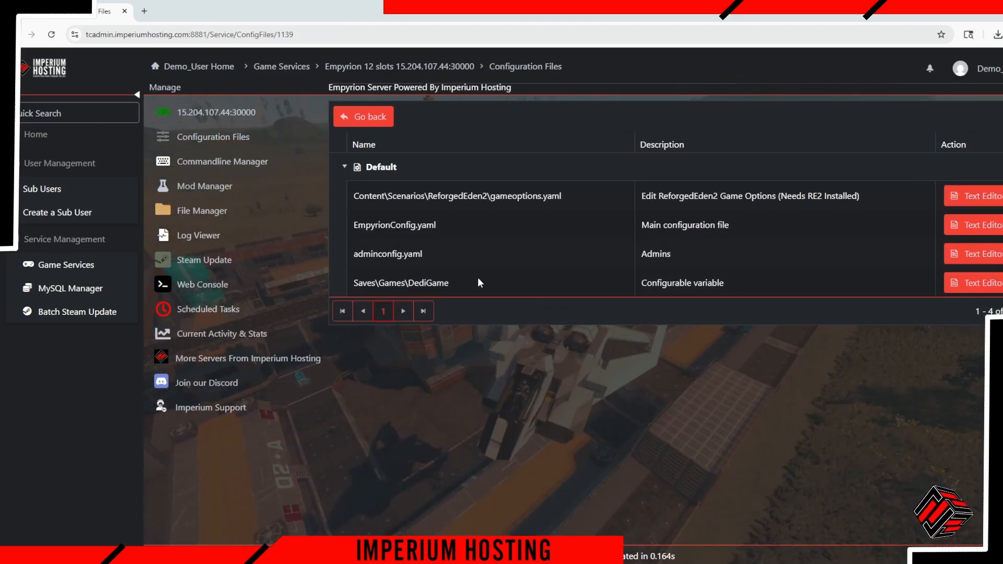
pyautogui.click(159, 87)
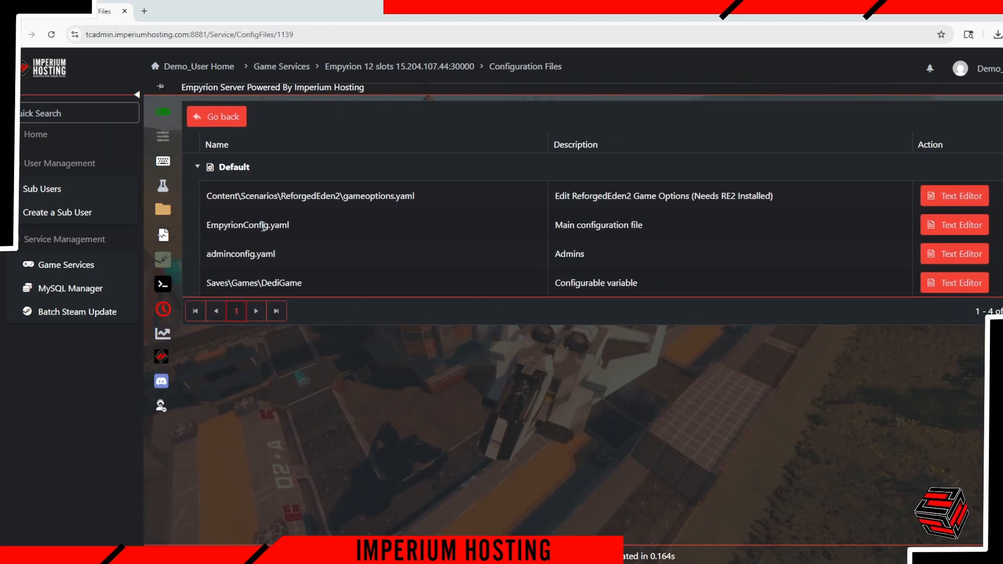
pyautogui.click(954, 225)
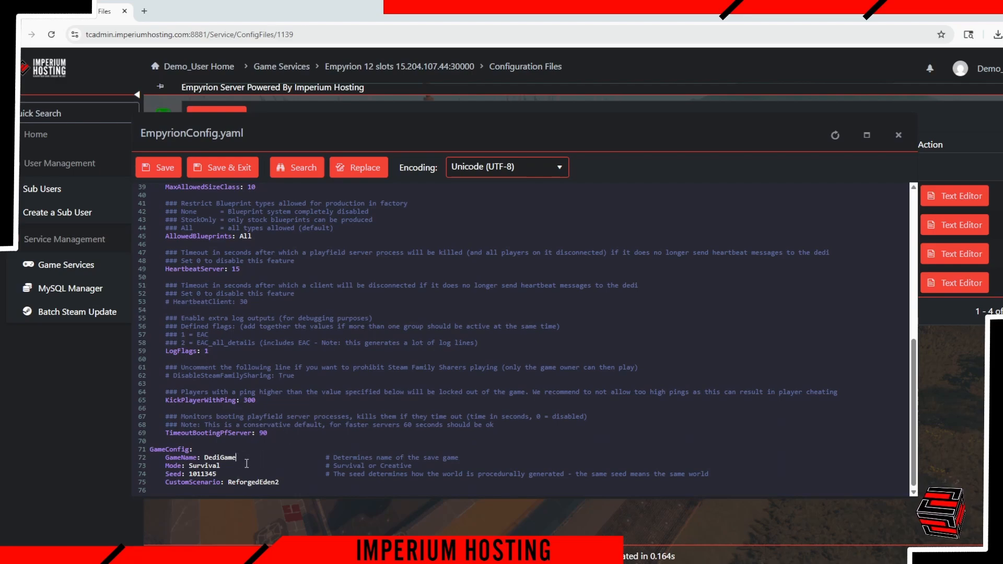
pyautogui.write('ImperiumHosting')
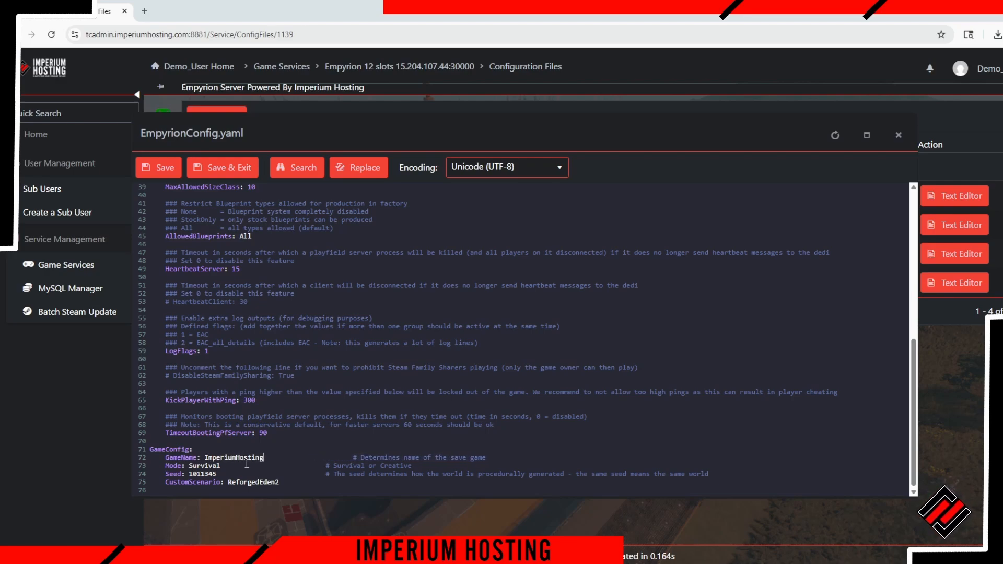
pyautogui.write('MakesIts')
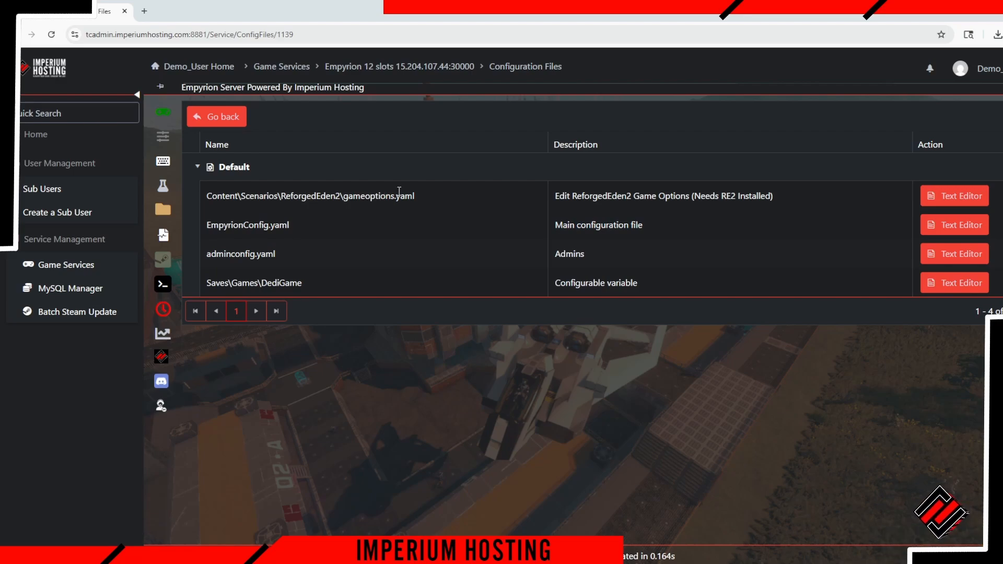
# Save the ReforgedEden2 gameoptions.yaml file through the text editor.
pyautogui.click(954, 196)
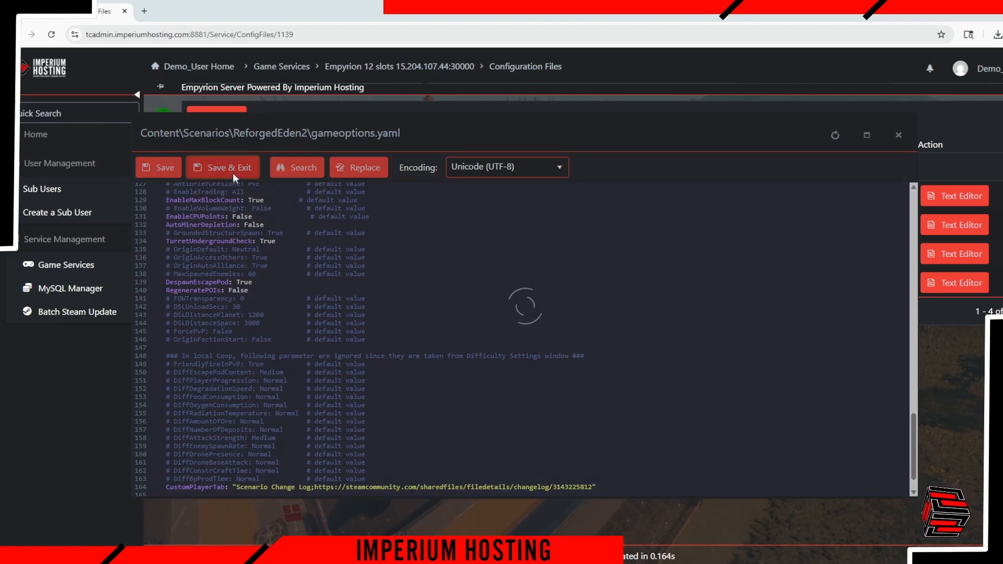
pyautogui.click(222, 167)
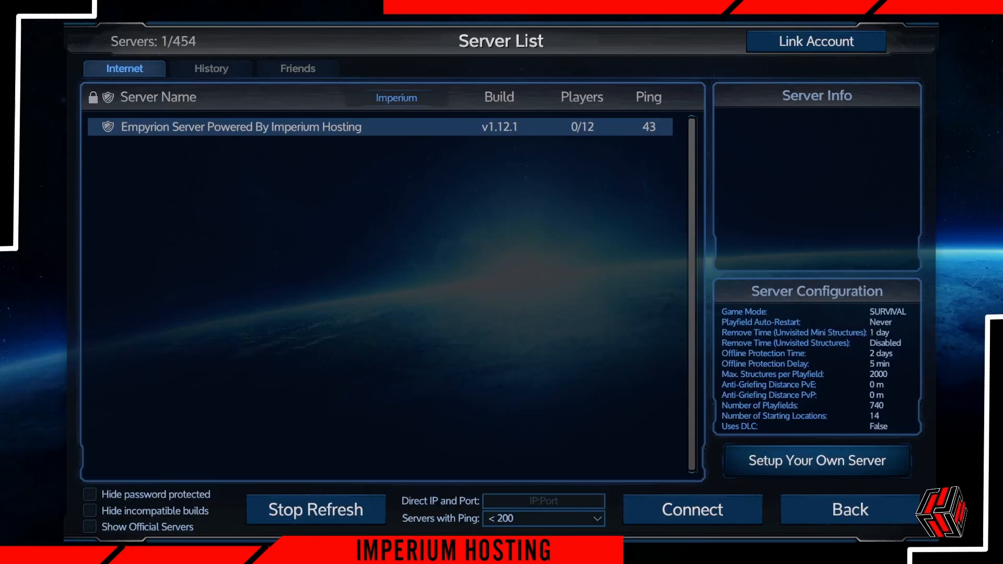
# Connect to 'Empyrion Server Powered By Imperium Hosting' from the server list.
pyautogui.click(692, 510)
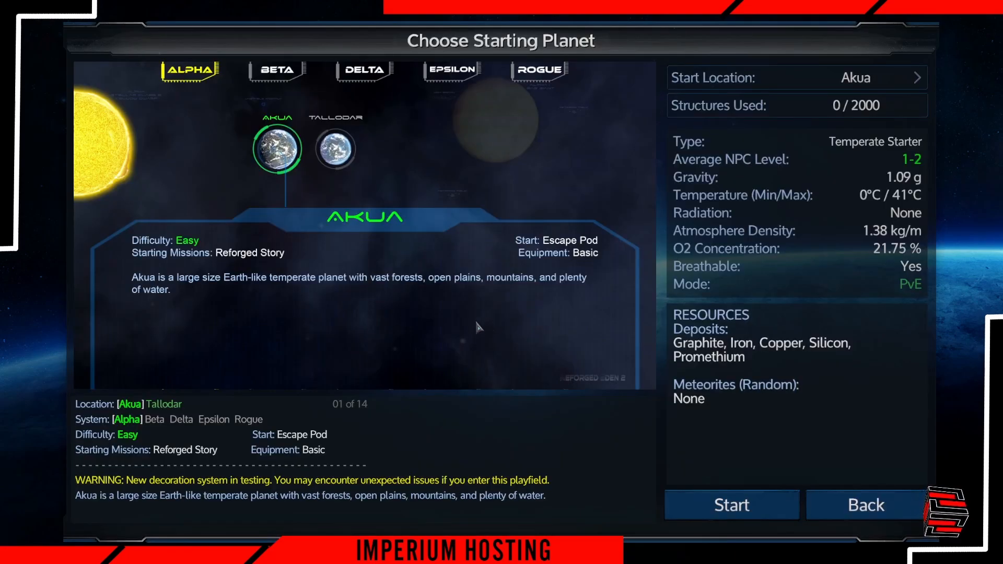
# Start on Akua in the Alpha system to load Reforged Eden 2.
pyautogui.click(730, 505)
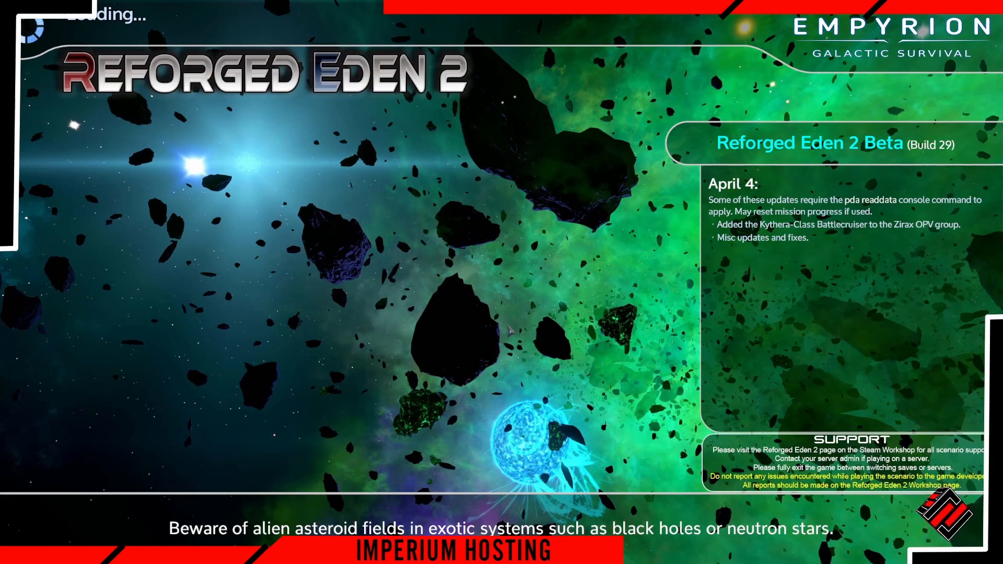
pyautogui.moveTo(518, 318)
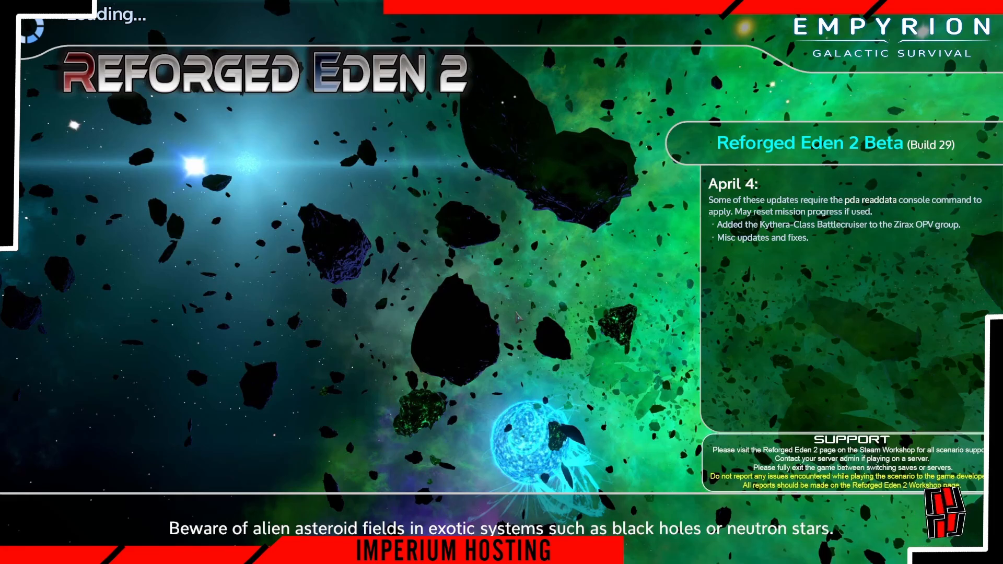